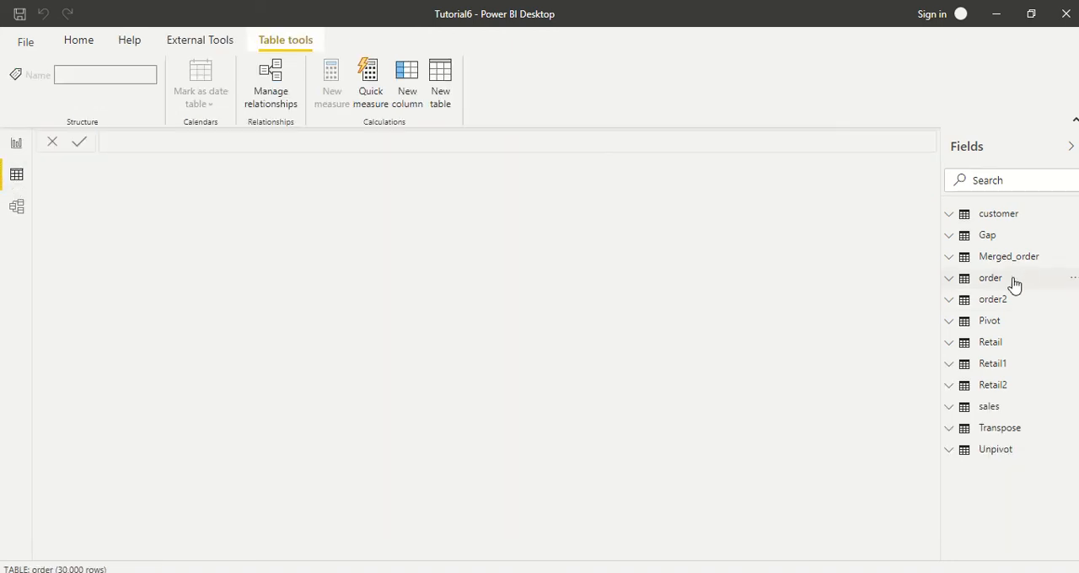
View the order table's rows, then the order2 table's rows with its City Id column
left_click(992, 278)
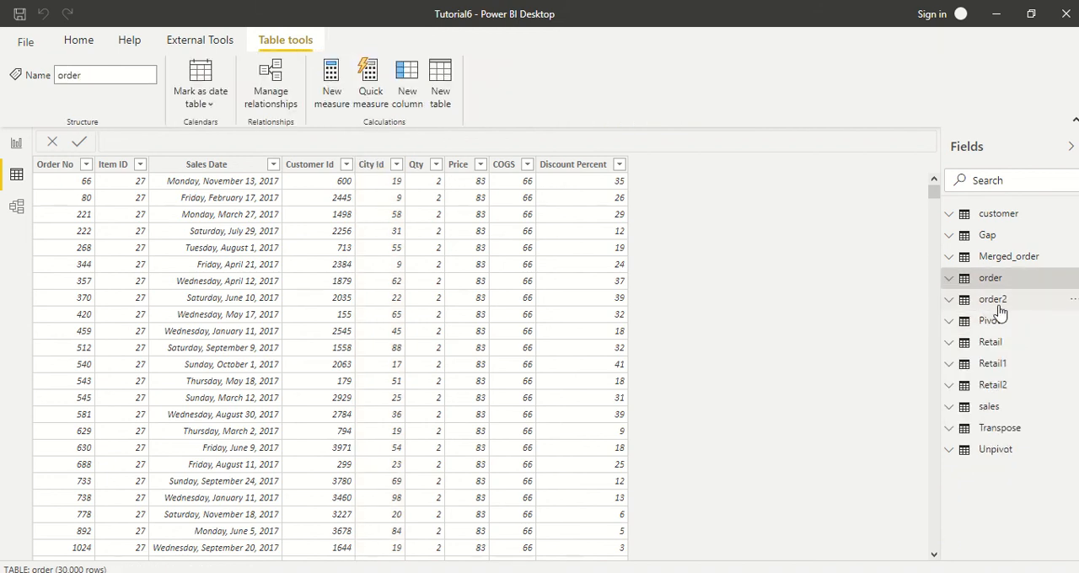
left_click(992, 300)
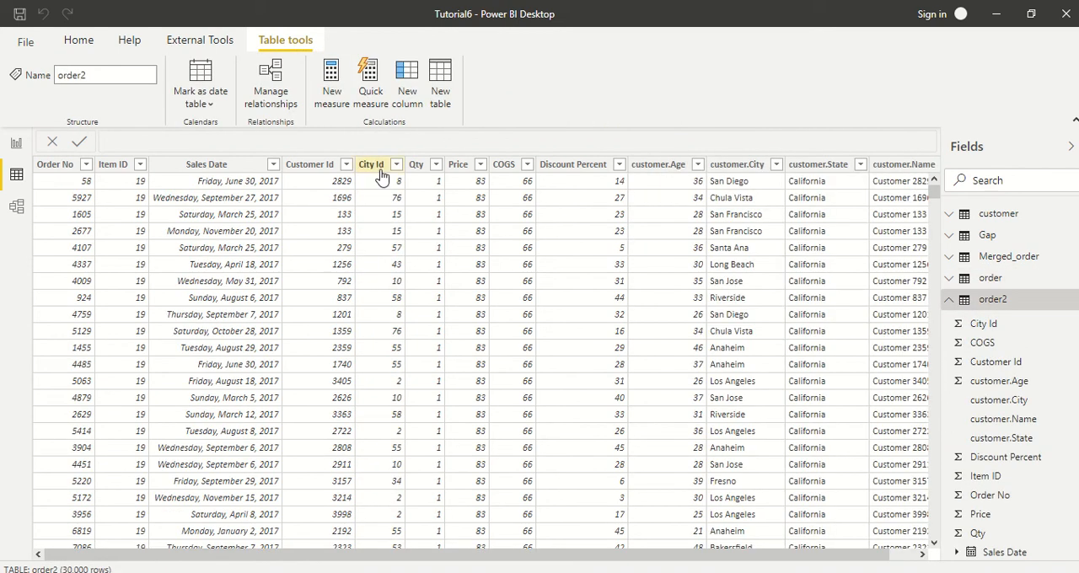
mouse_move(371, 166)
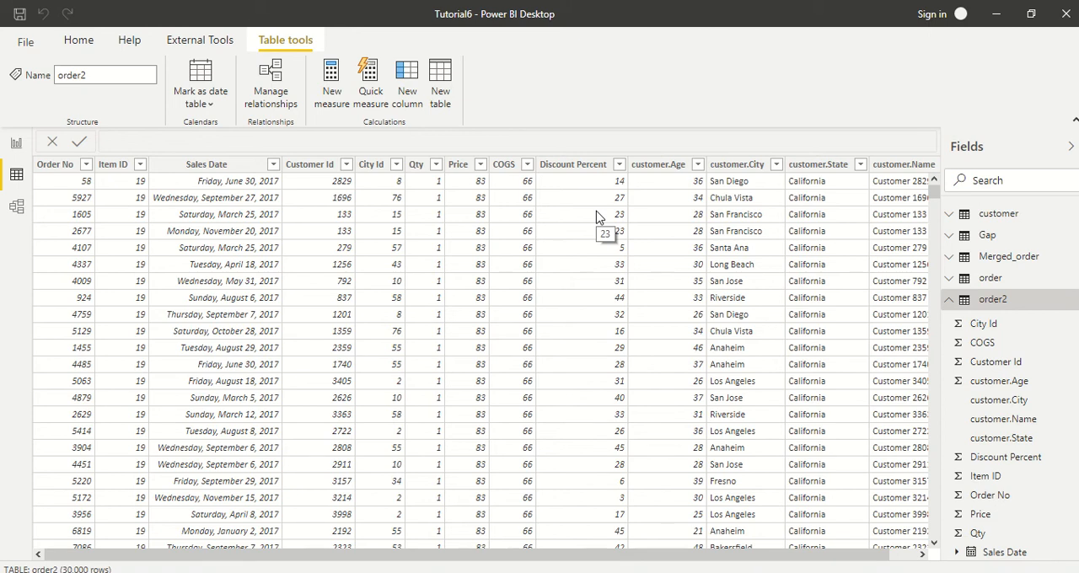
mouse_move(565, 240)
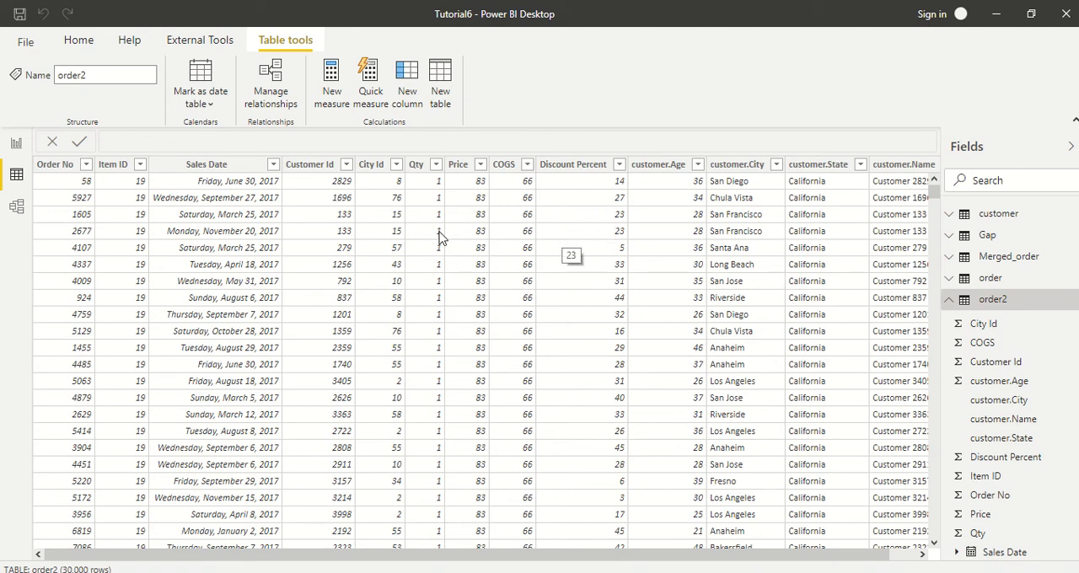
mouse_move(425, 246)
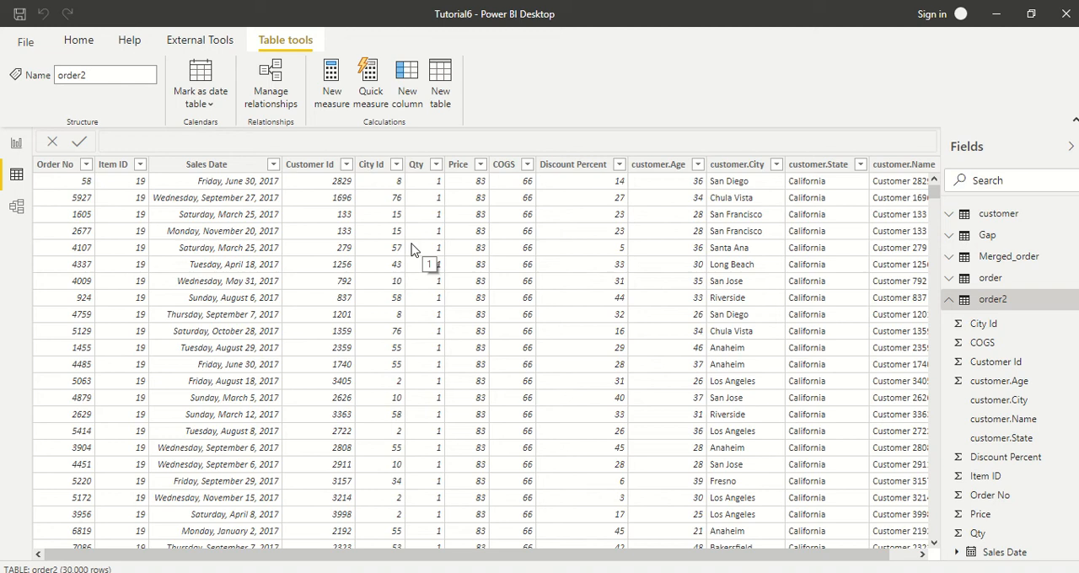
mouse_move(118, 233)
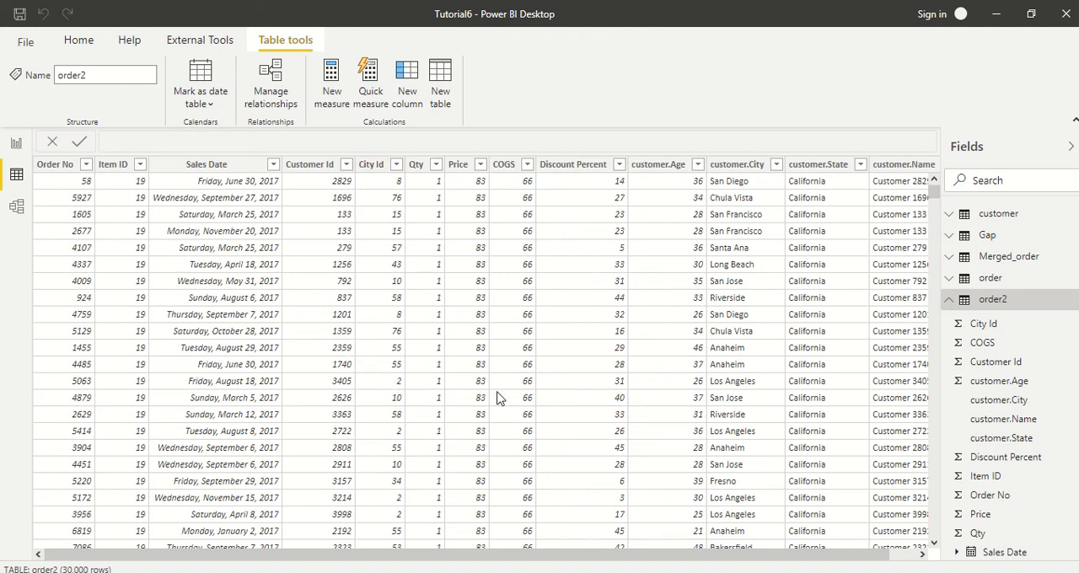
mouse_move(469, 101)
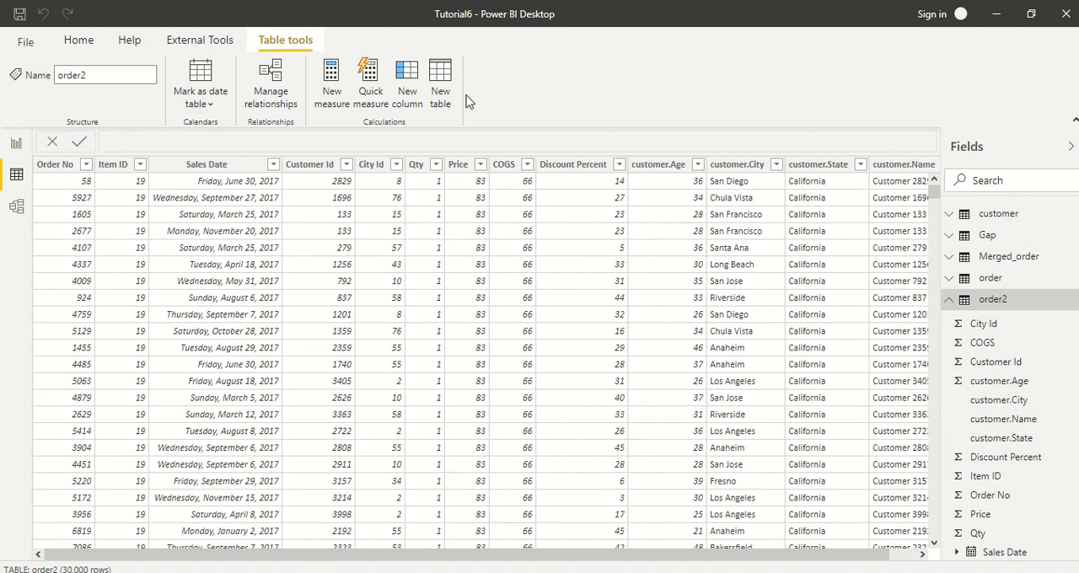
mouse_move(438, 81)
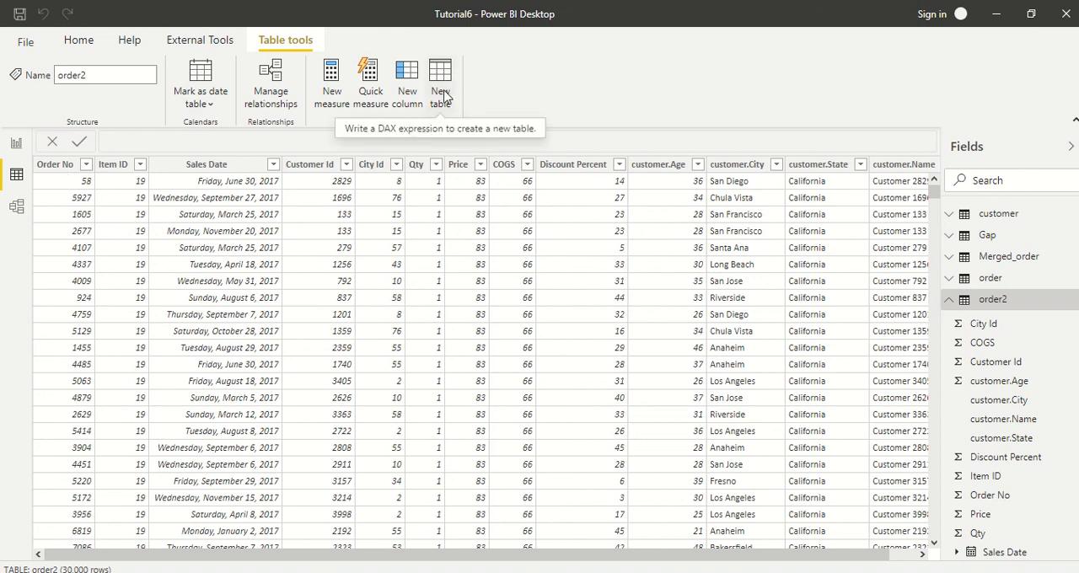
mouse_move(269, 80)
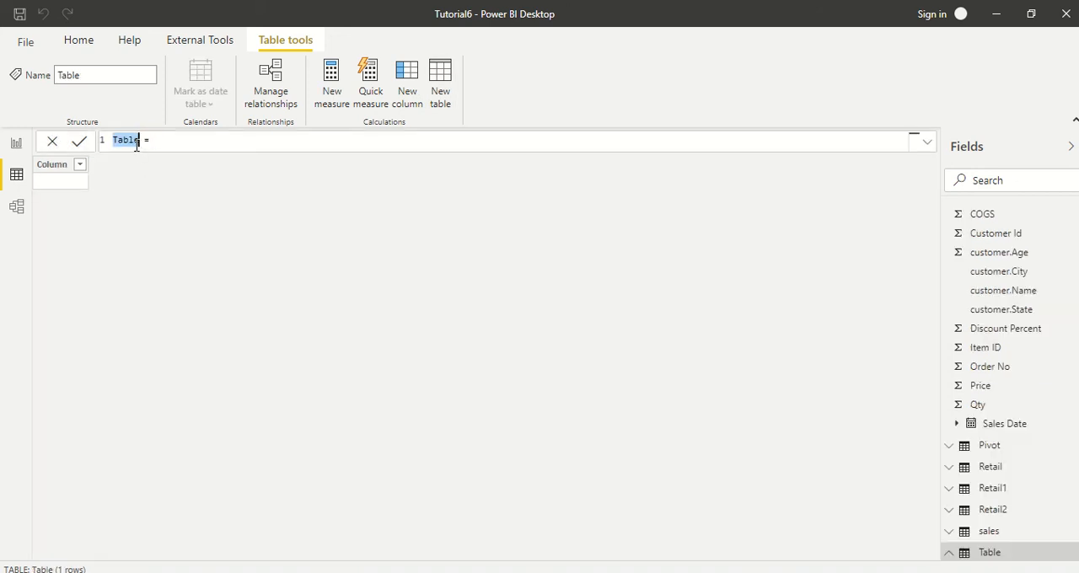
Begin the new table formula City ID = UNION(ALL('order'[City Id]),
type("City =")
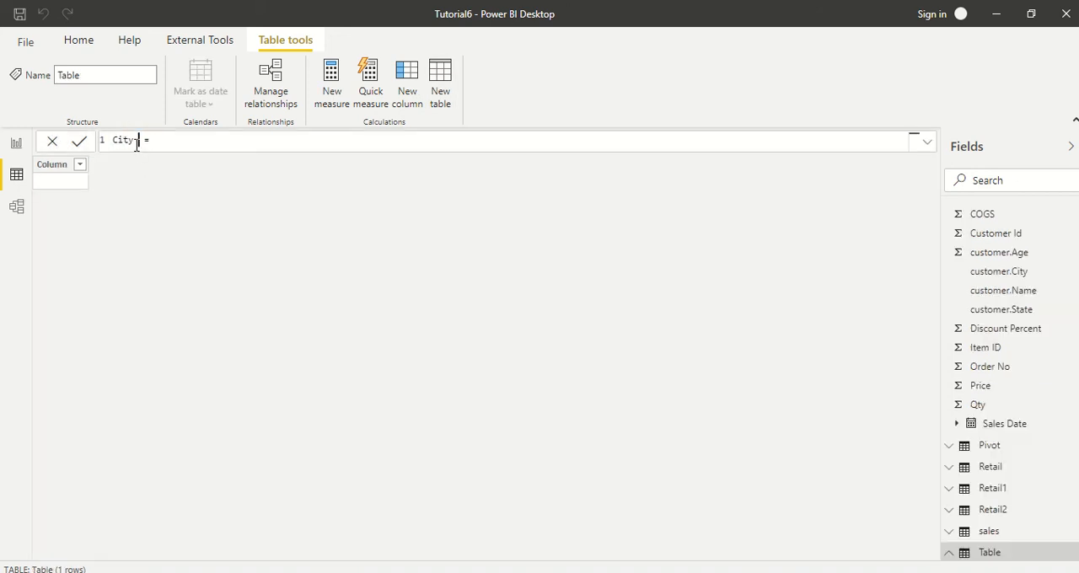
type("ID")
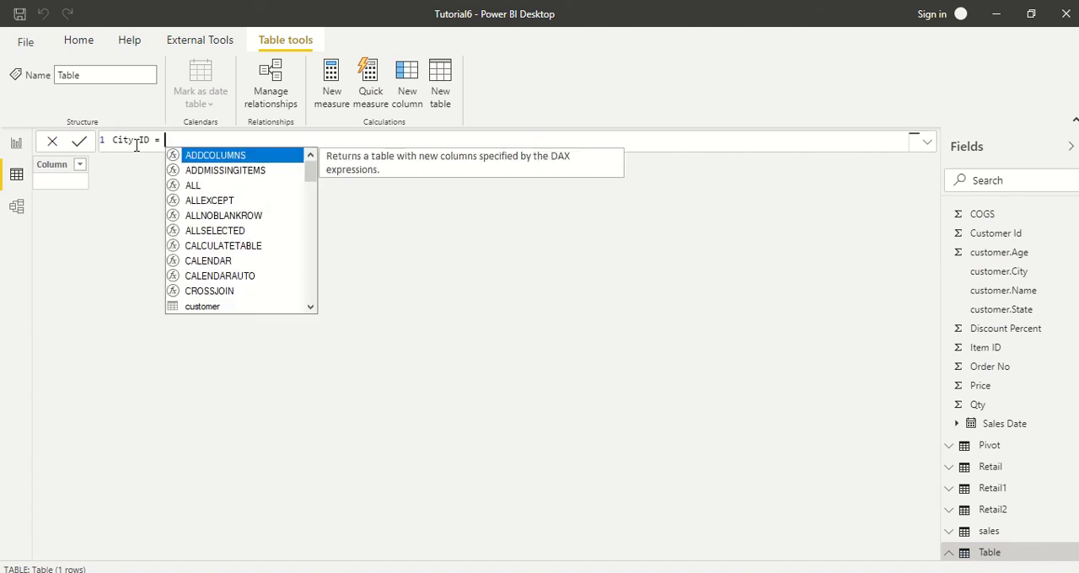
type("UNION(")
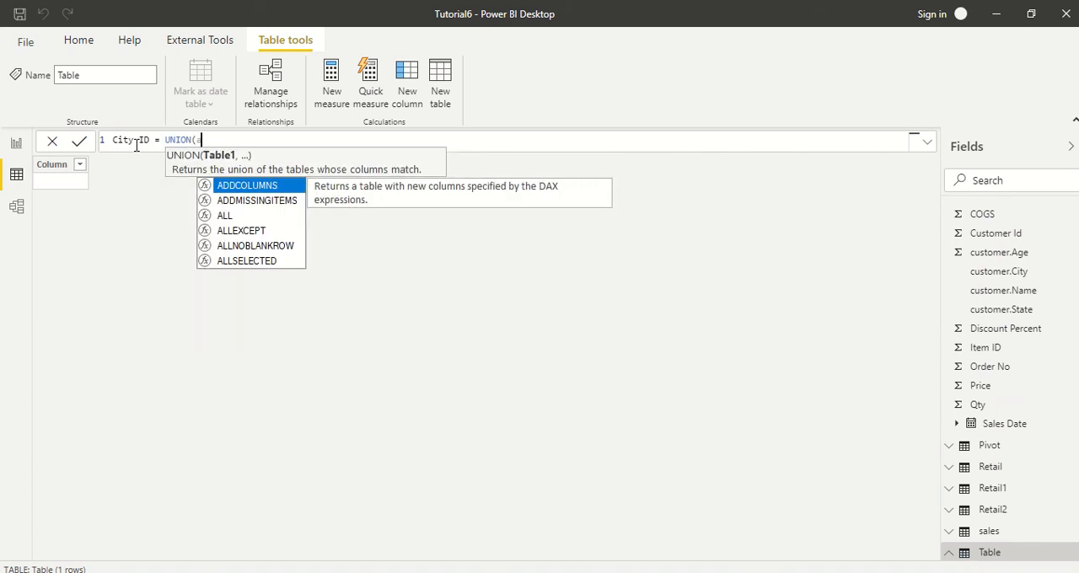
type("all")
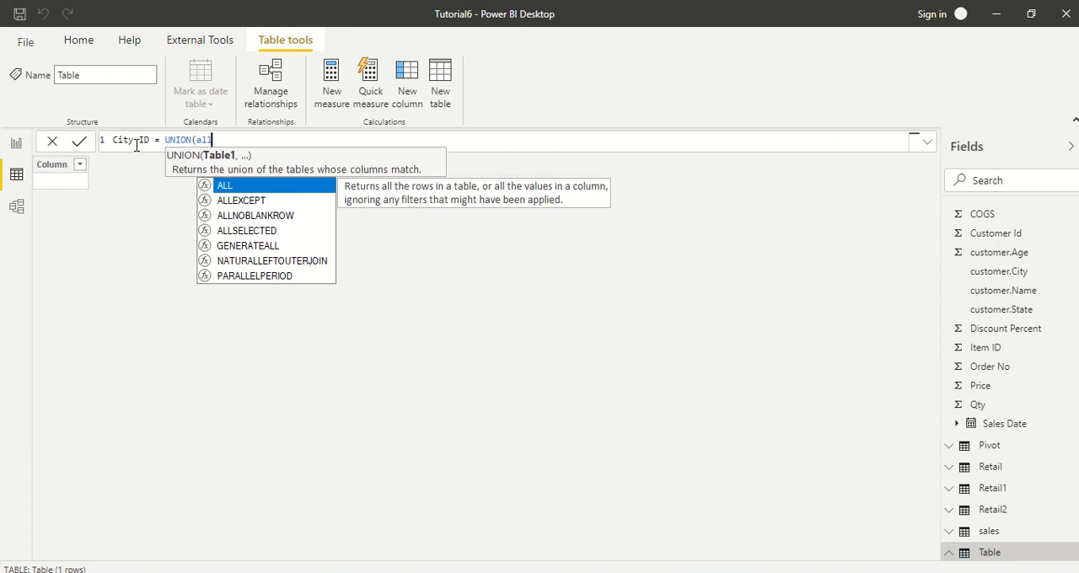
type("l(")
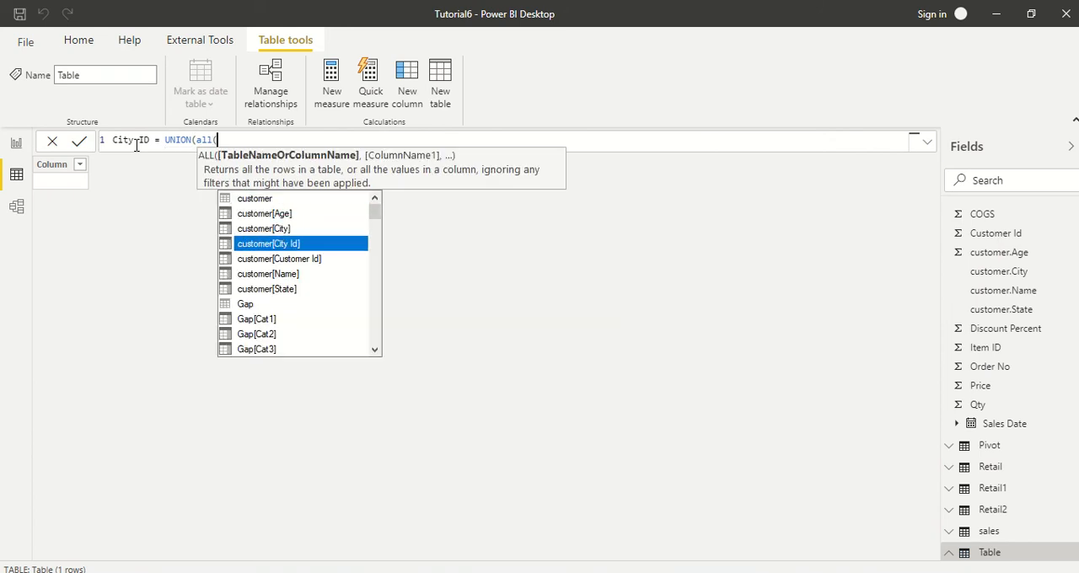
type("or")
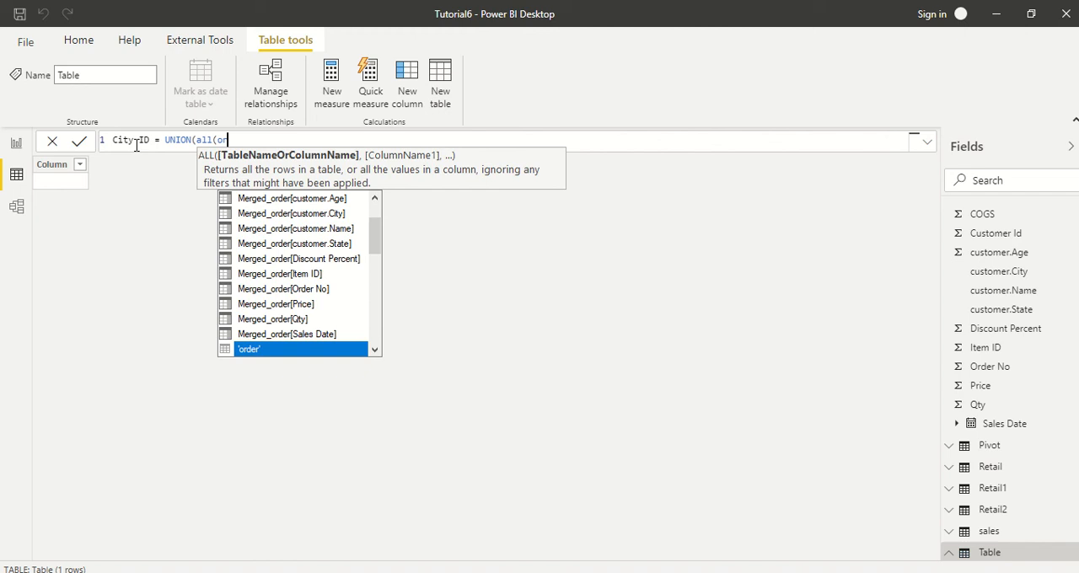
left_click(250, 350)
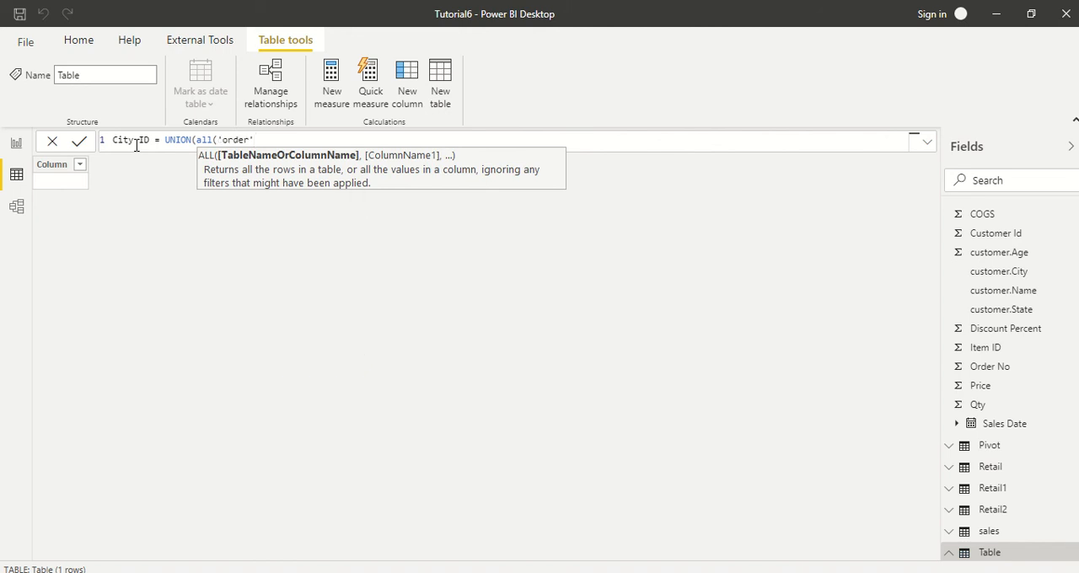
type("[City Id]")
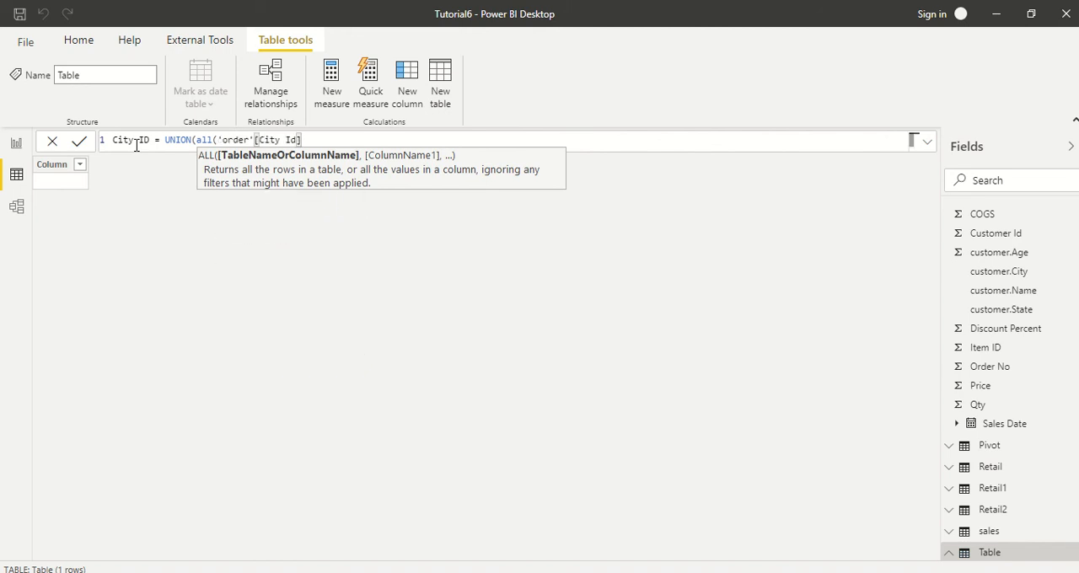
type("),")
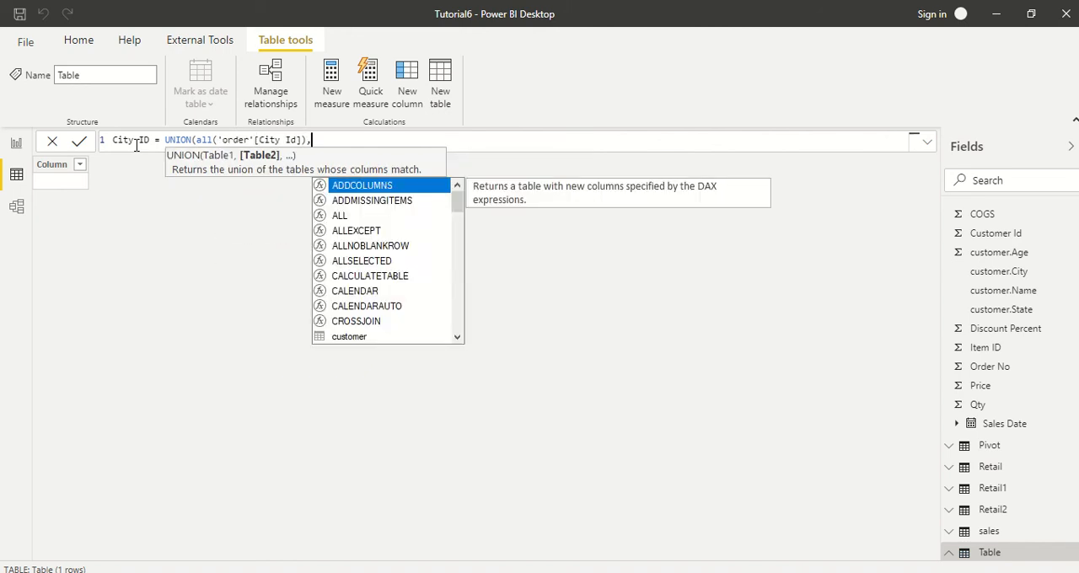
Add the second argument ALL(order2[City Id]) to the UNION
type("all(")
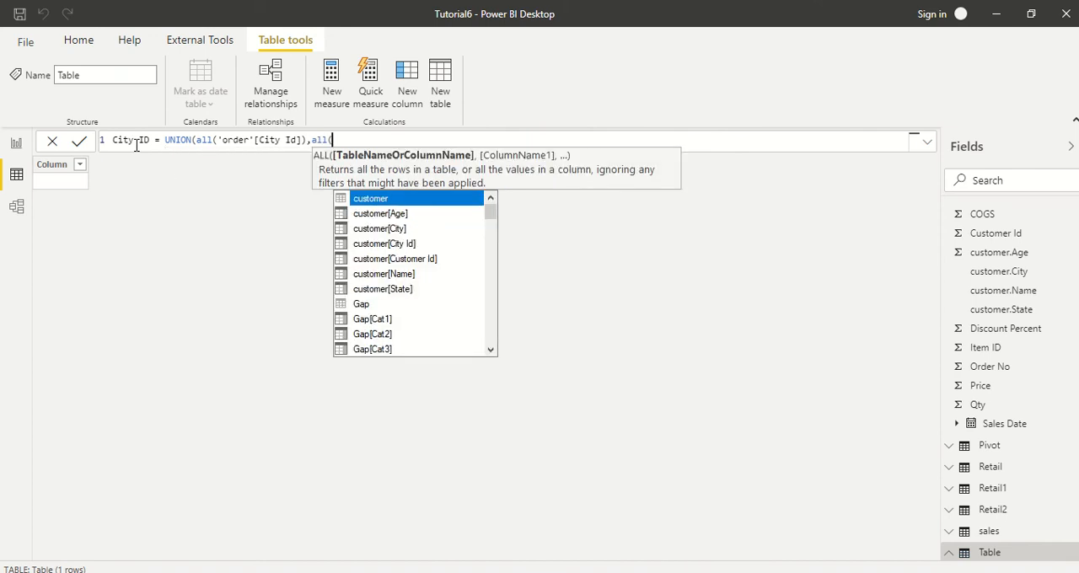
type("order")
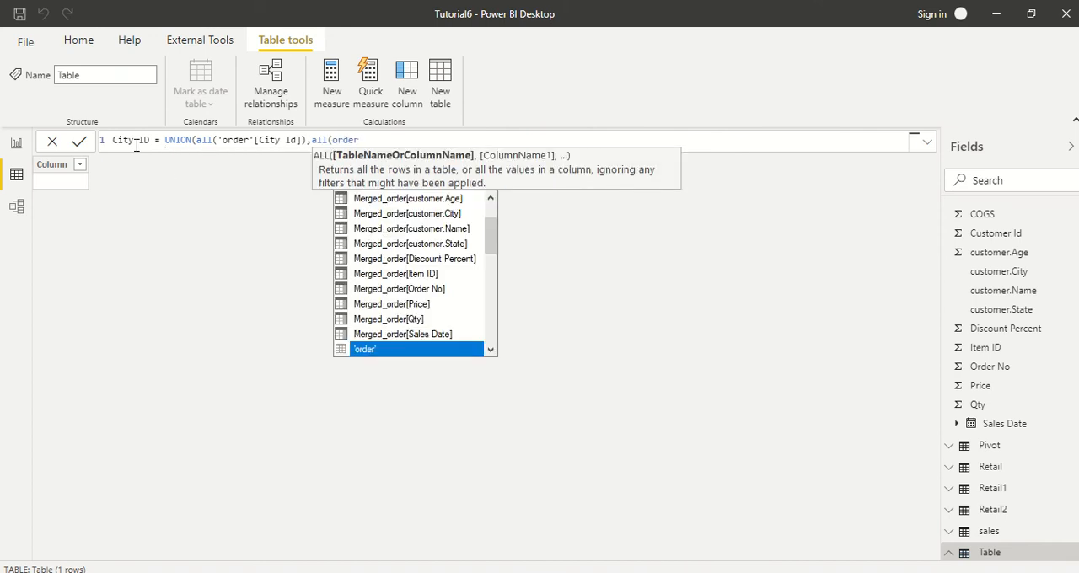
type("2")
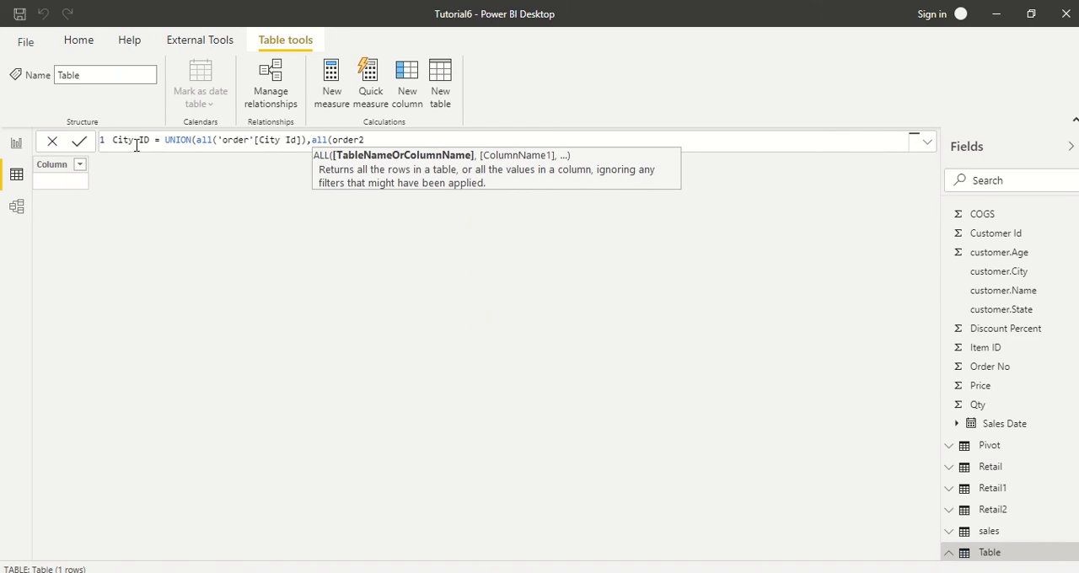
type("[City Id]))")
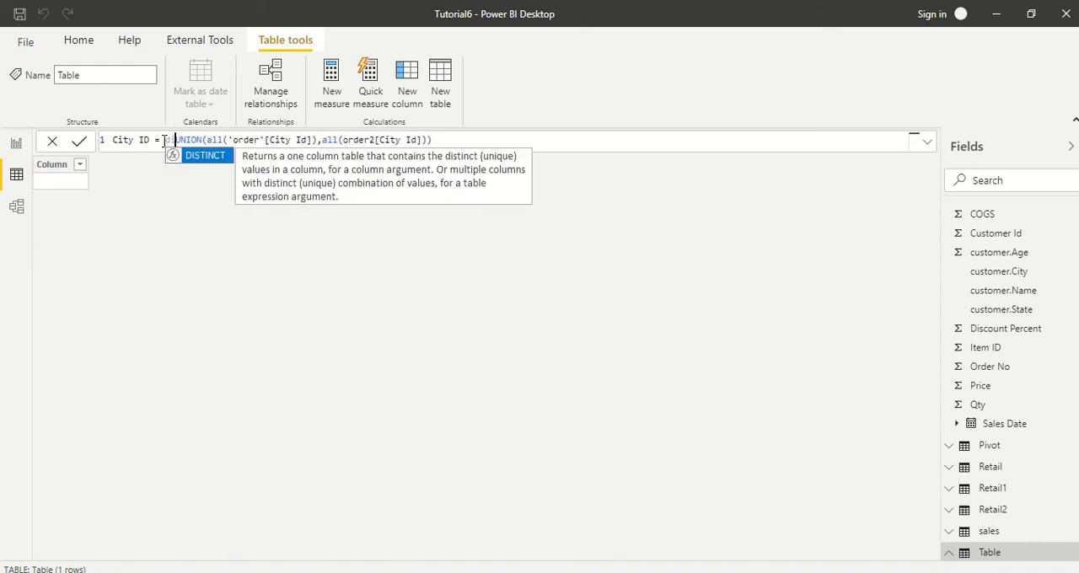
Wrap the UNION in DISTINCT and commit, creating a City ID table of unique values
type("DISTINCT(")
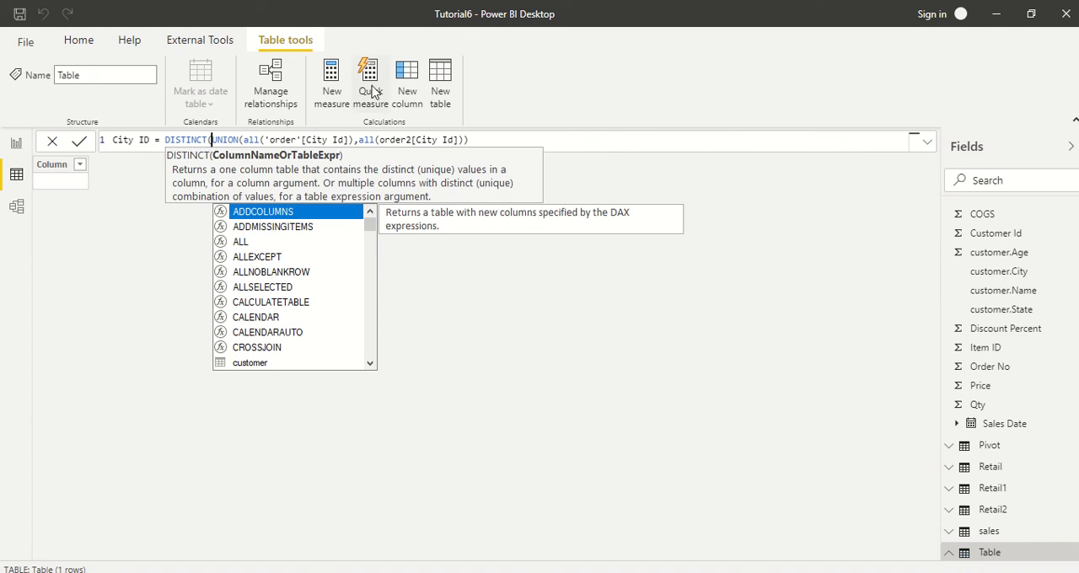
left_click(480, 139)
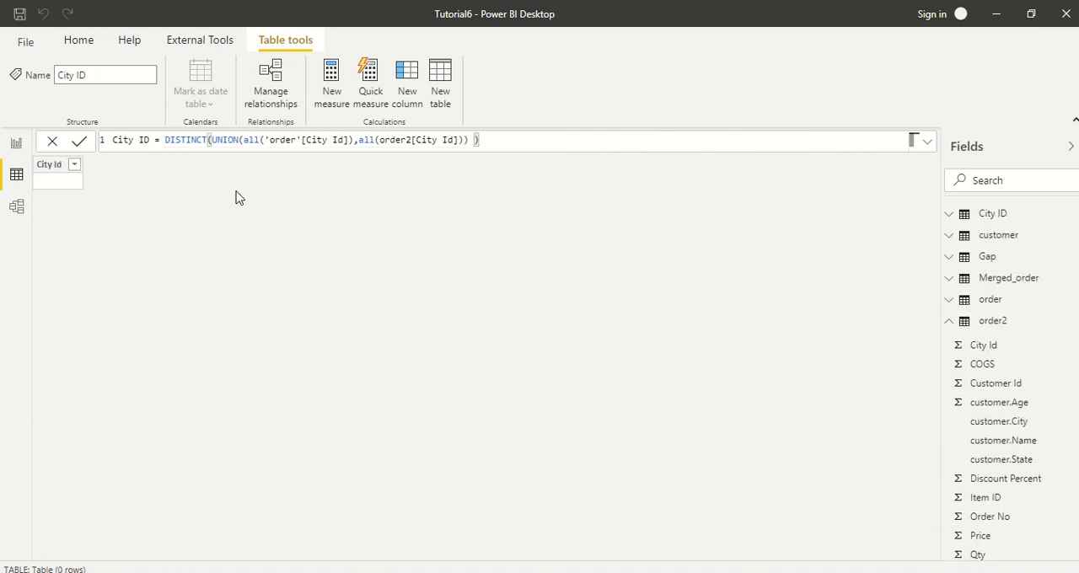
left_click(78, 140)
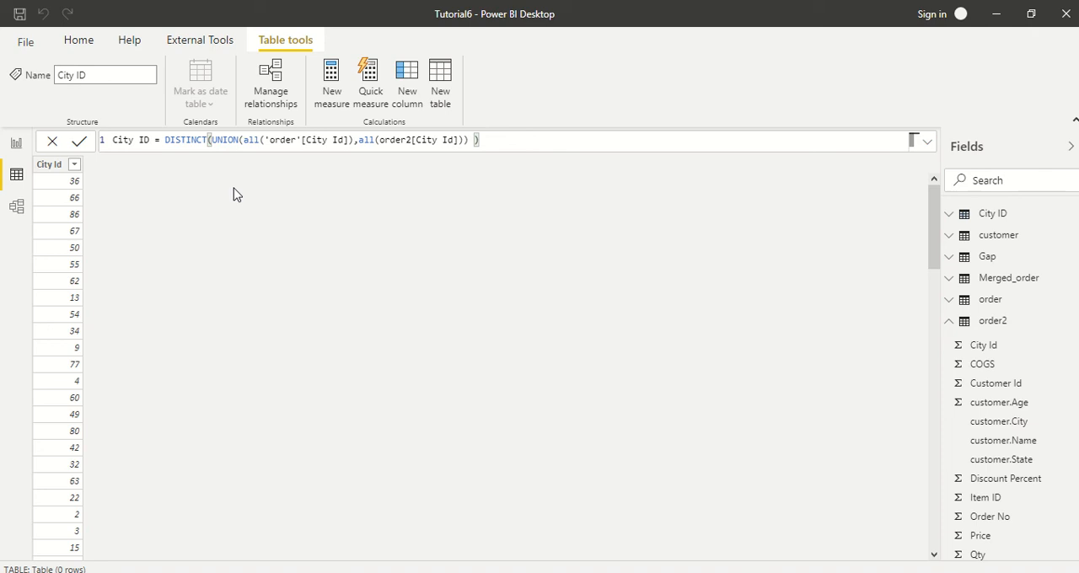
mouse_move(17, 206)
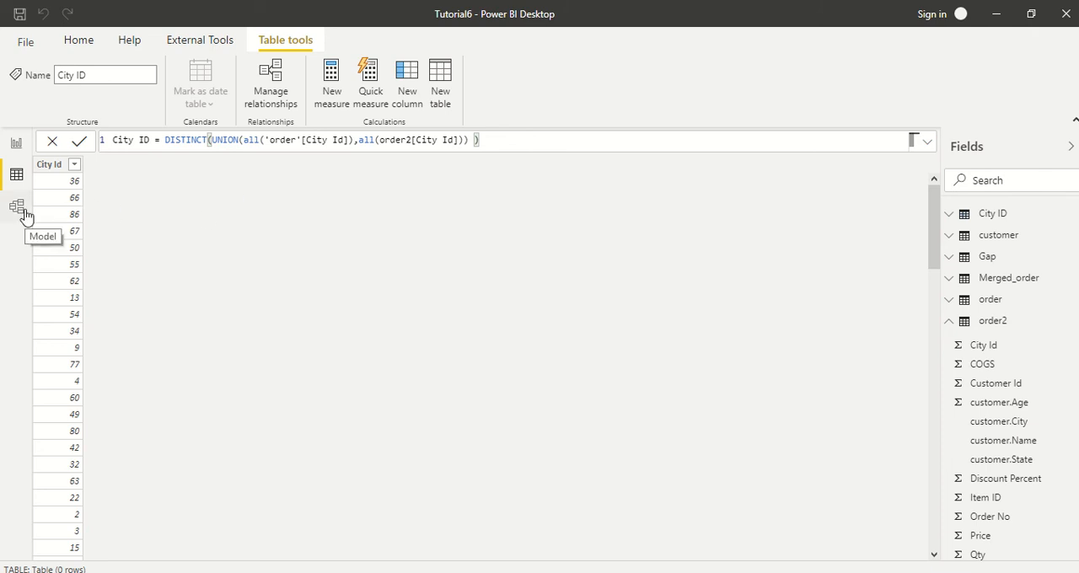
left_click(17, 206)
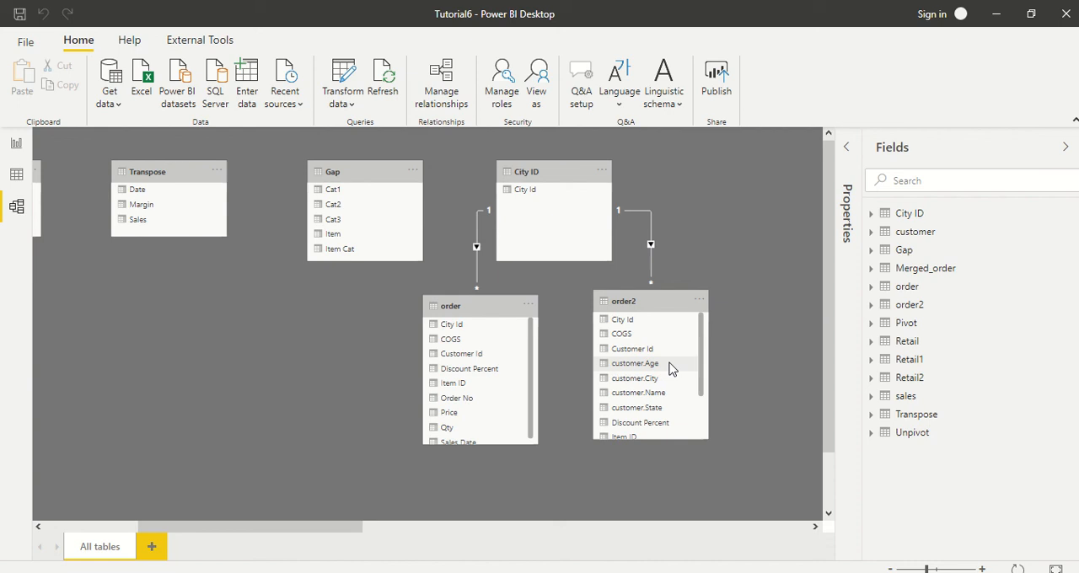
mouse_move(570, 394)
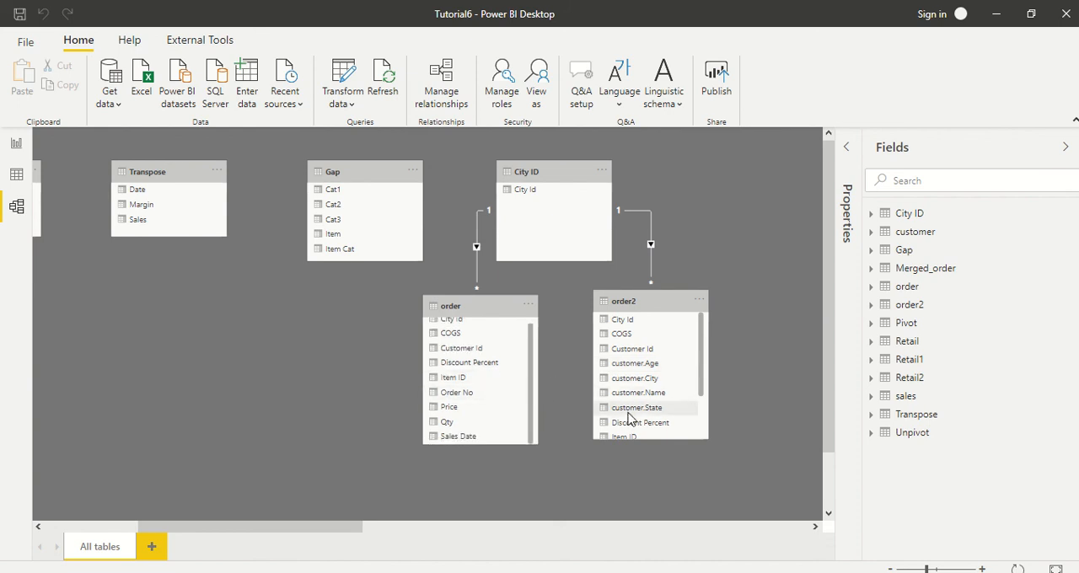
scroll("down", 3)
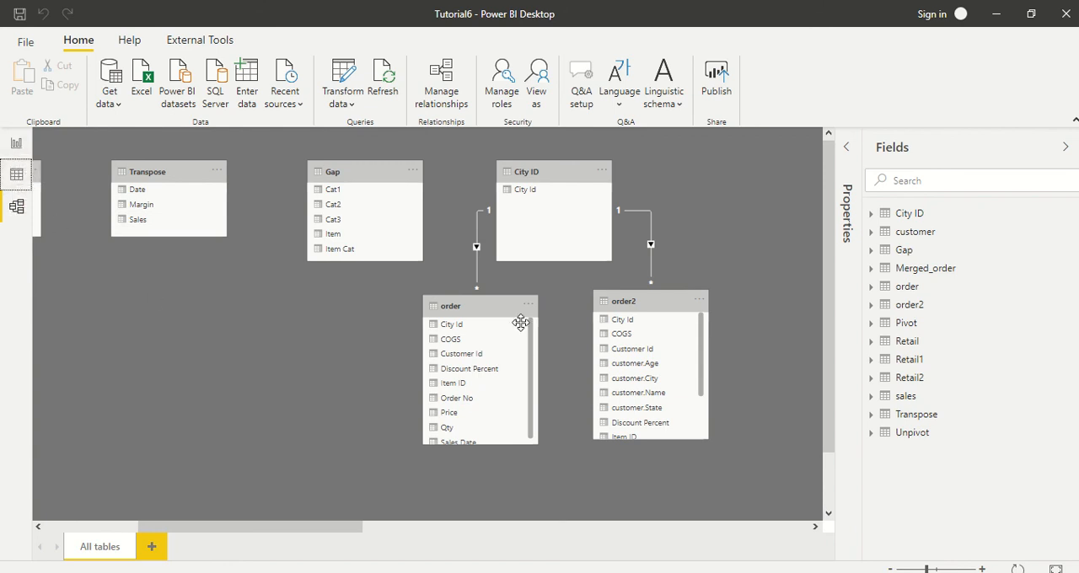
mouse_move(17, 206)
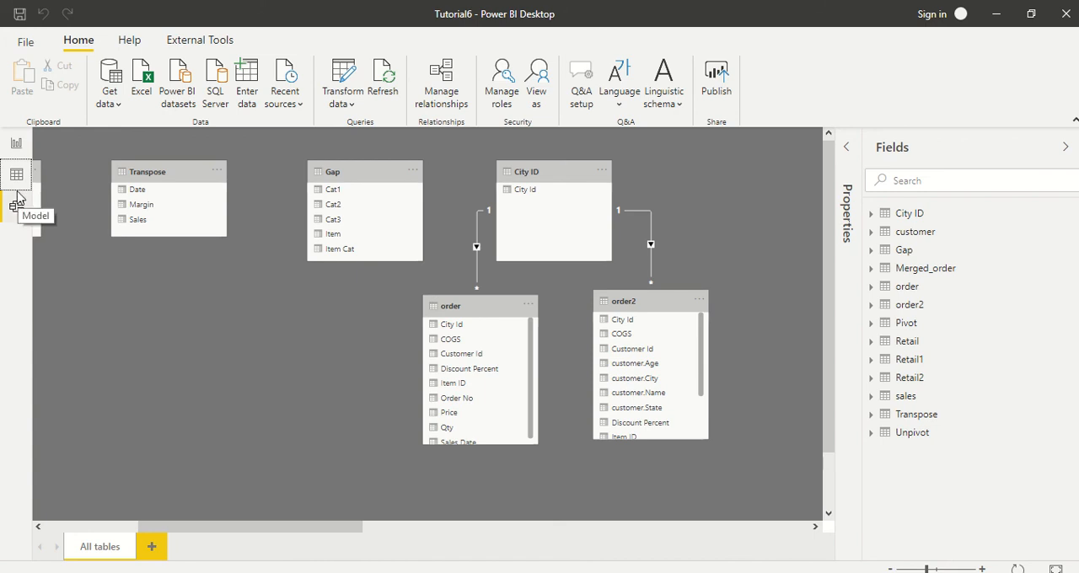
left_click(16, 173)
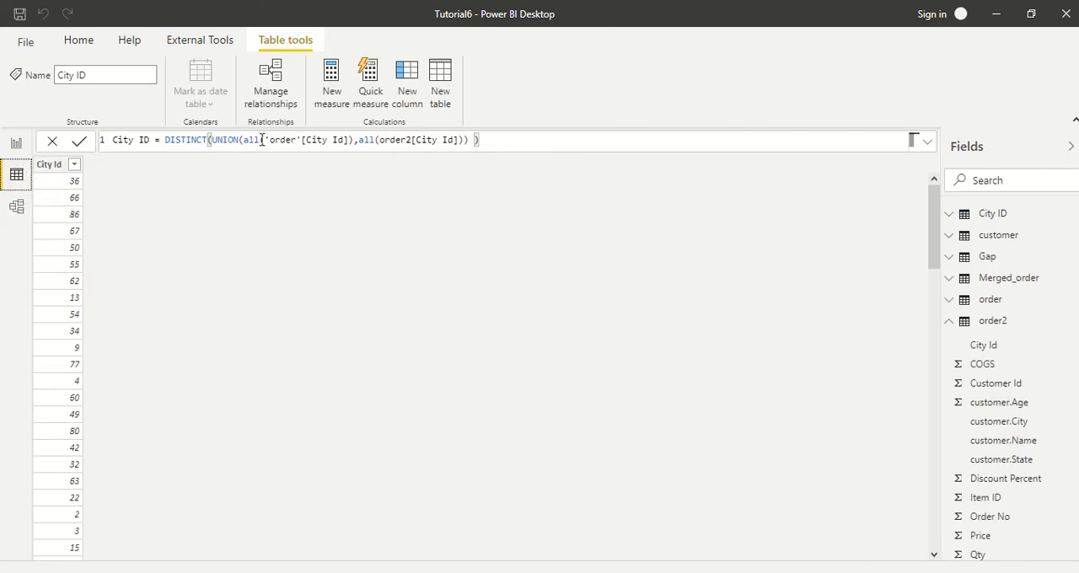